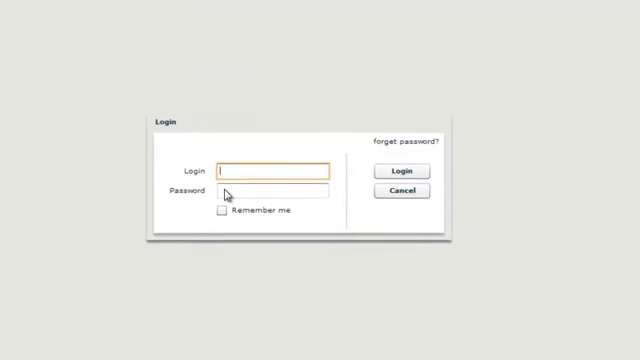
pyautogui.write('translateit')
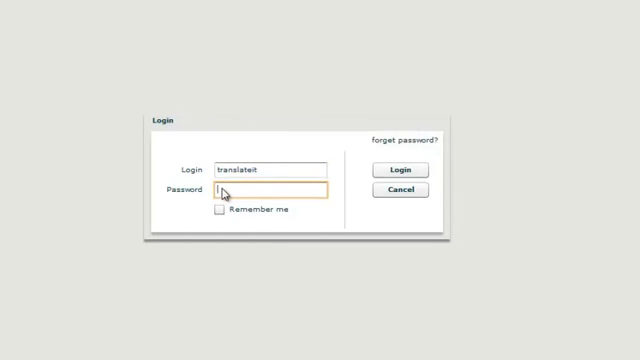
pyautogui.write('password')
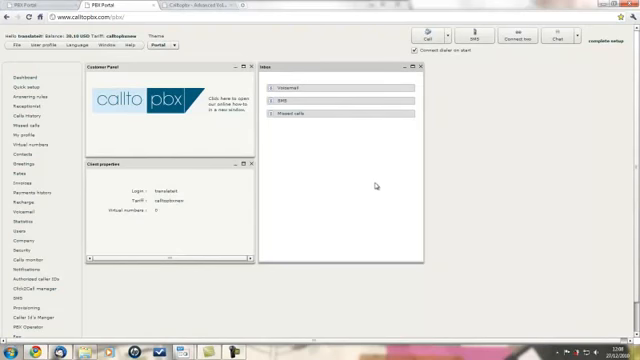
pyautogui.moveTo(374, 186)
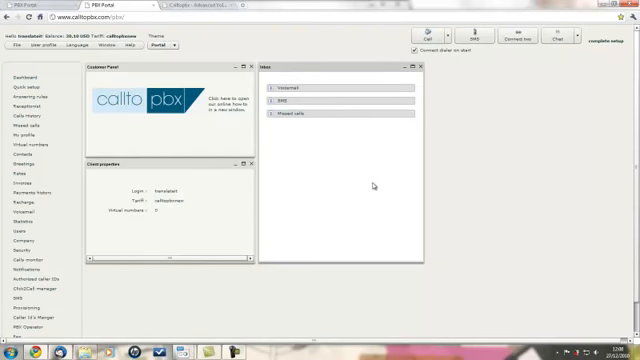
pyautogui.moveTo(564, 268)
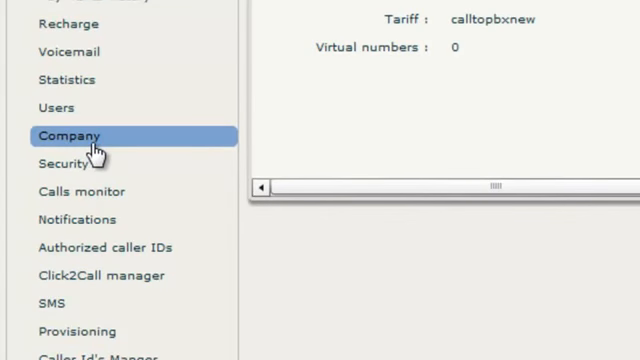
# Open the Company window showing the Birmingham and London branches
pyautogui.click(68, 135)
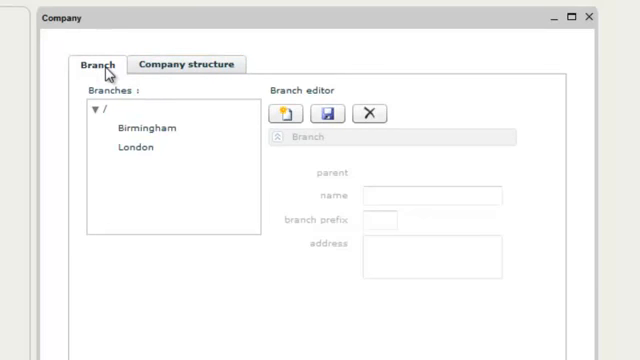
# Select the root '/' node in the Branches tree to show its details
pyautogui.click(146, 128)
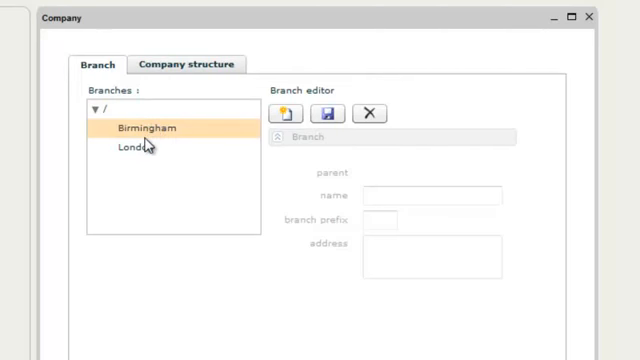
pyautogui.click(105, 105)
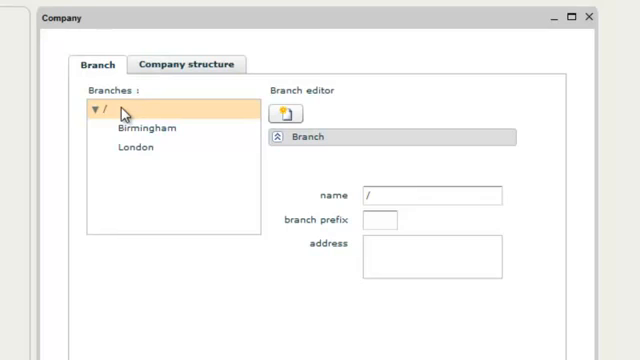
pyautogui.moveTo(112, 126)
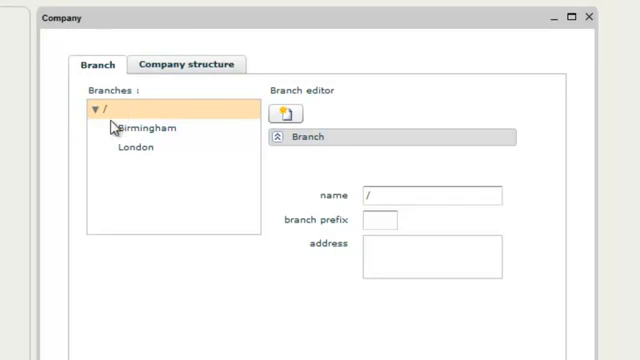
pyautogui.moveTo(160, 110)
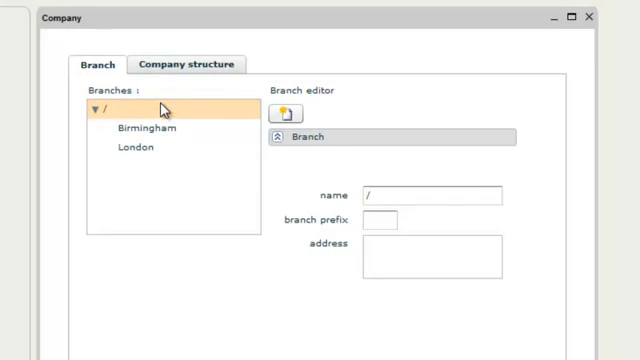
pyautogui.click(146, 128)
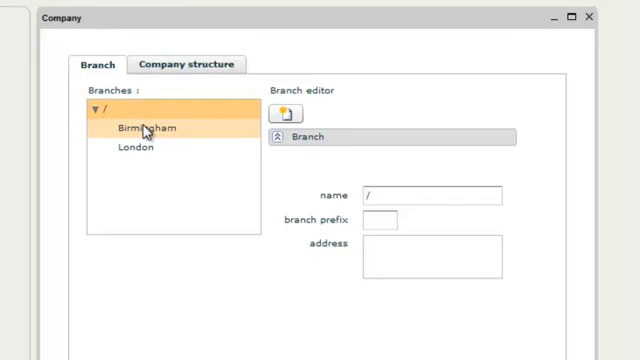
pyautogui.click(108, 108)
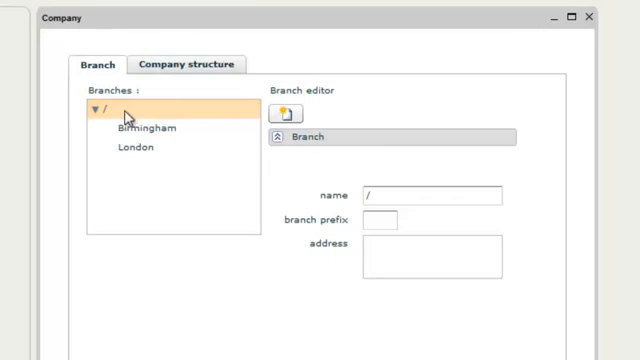
pyautogui.moveTo(172, 143)
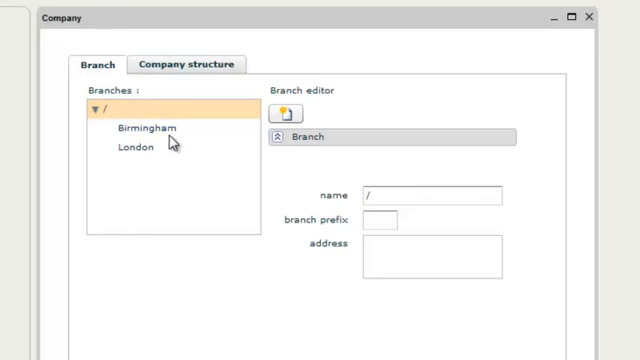
pyautogui.click(149, 128)
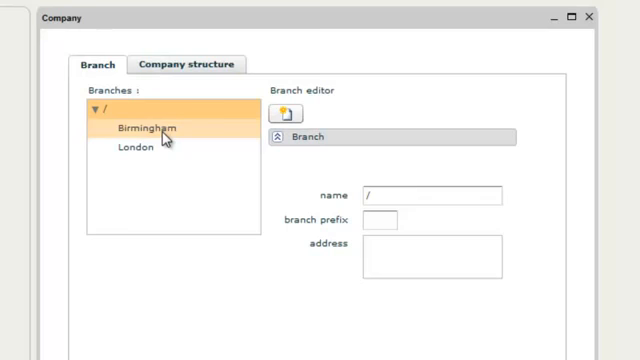
pyautogui.moveTo(162, 138)
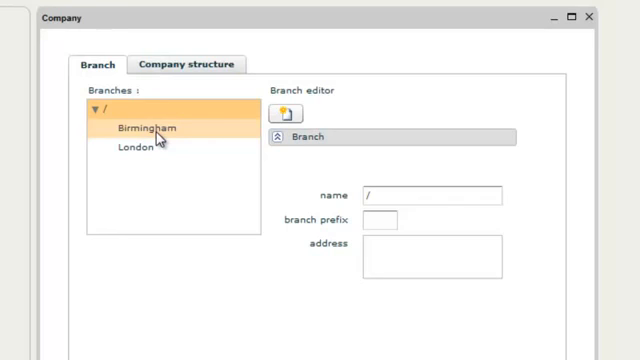
pyautogui.click(105, 105)
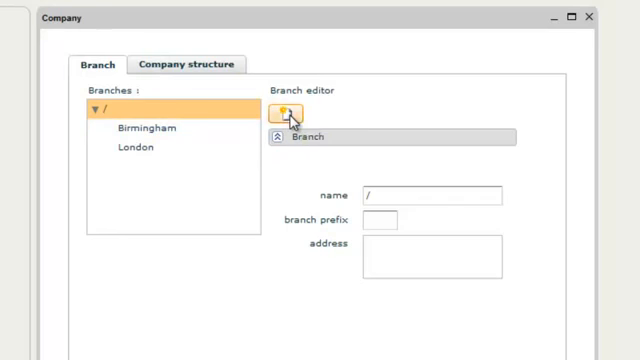
# Add and save a Manchester branch with prefix 12 at 75 Main Road
pyautogui.click(284, 112)
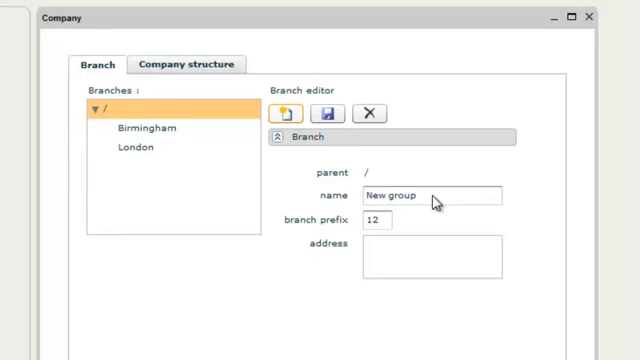
pyautogui.write('Manchester')
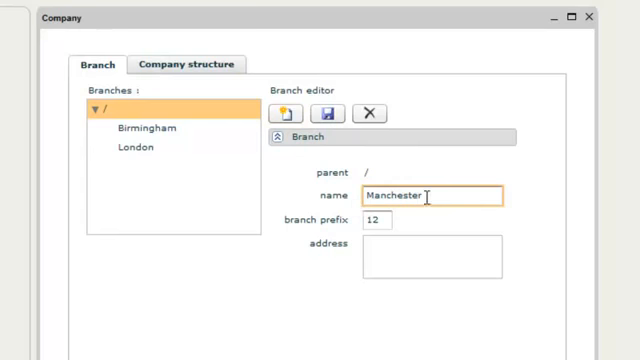
pyautogui.moveTo(383, 220)
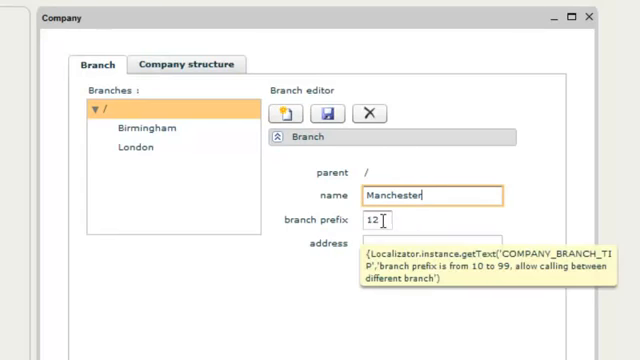
pyautogui.moveTo(397, 291)
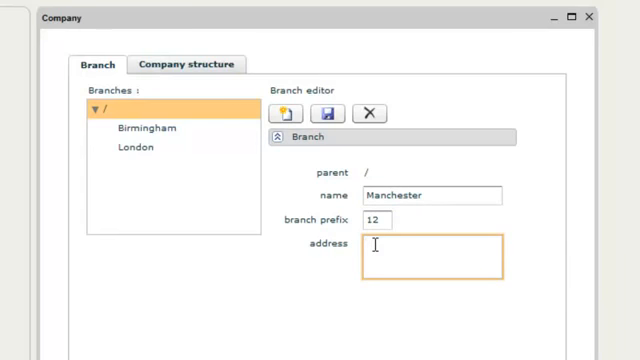
pyautogui.write('75 Main Road')
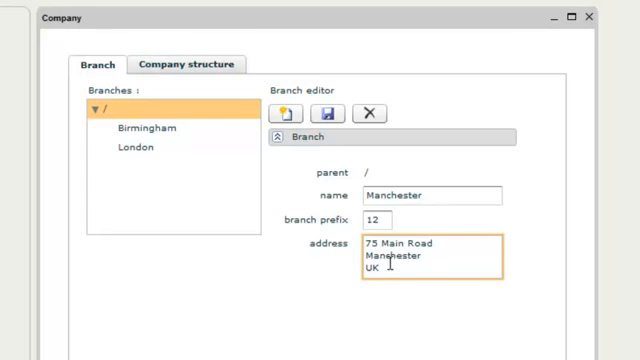
pyautogui.moveTo(327, 112)
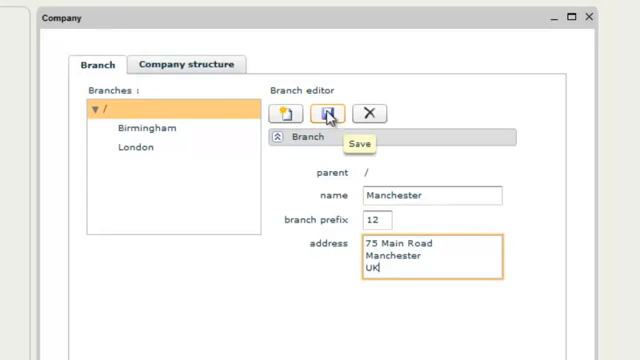
pyautogui.click(329, 113)
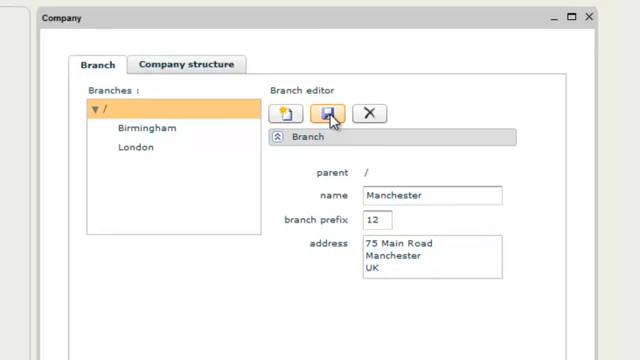
pyautogui.click(328, 113)
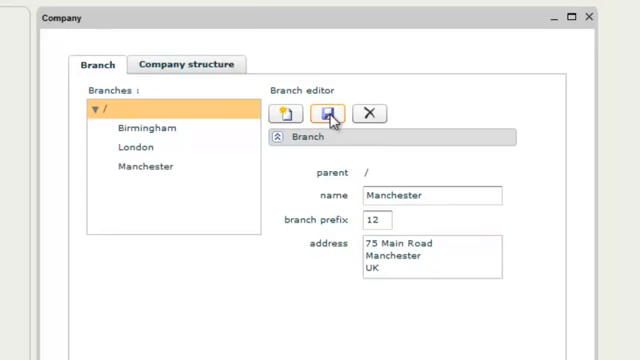
pyautogui.click(143, 166)
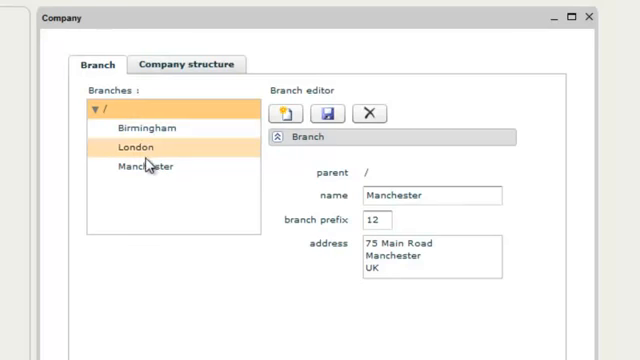
pyautogui.click(148, 128)
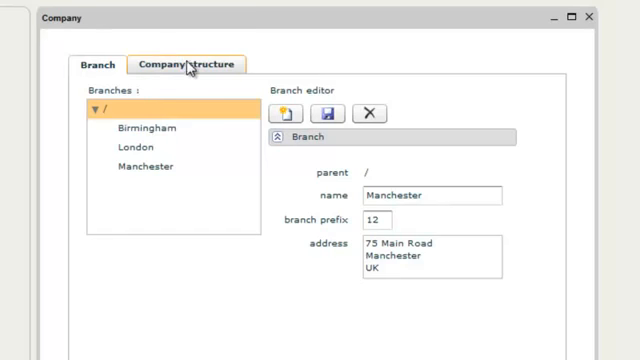
# Show the company structure tree and select its root '/' node
pyautogui.click(188, 64)
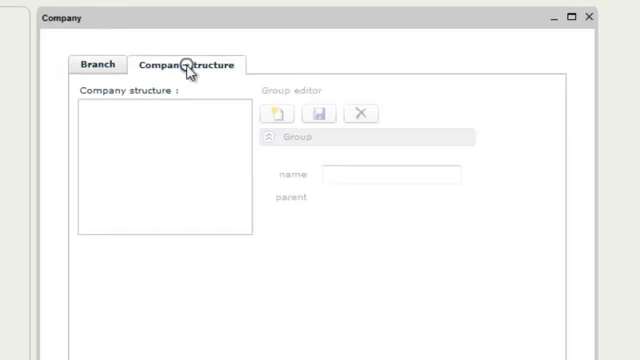
pyautogui.click(185, 65)
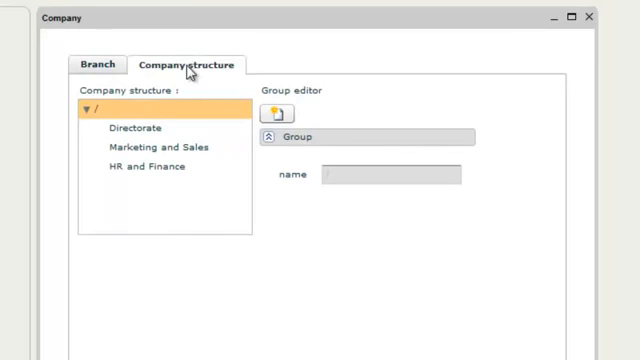
pyautogui.click(146, 148)
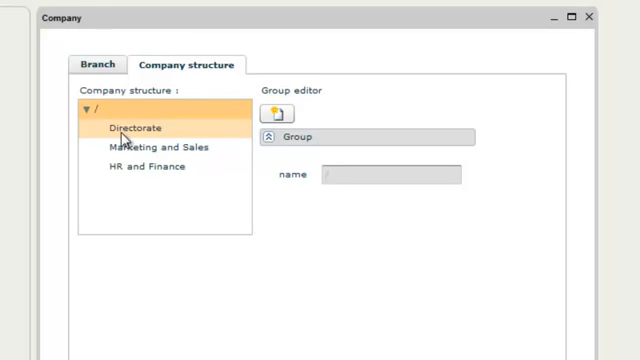
pyautogui.click(95, 104)
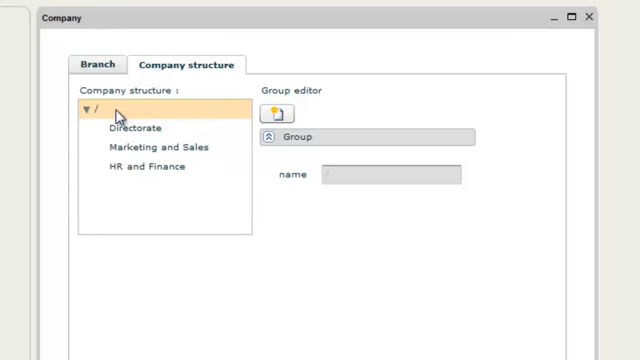
pyautogui.click(130, 128)
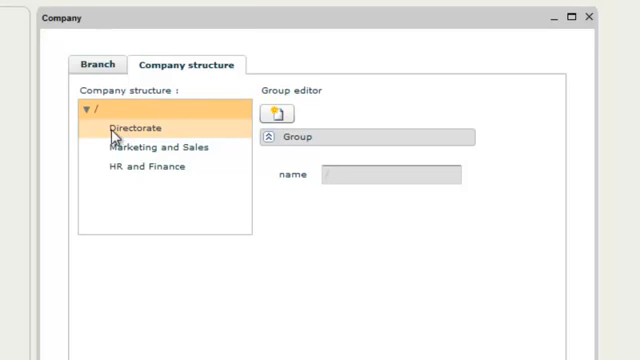
pyautogui.moveTo(275, 115)
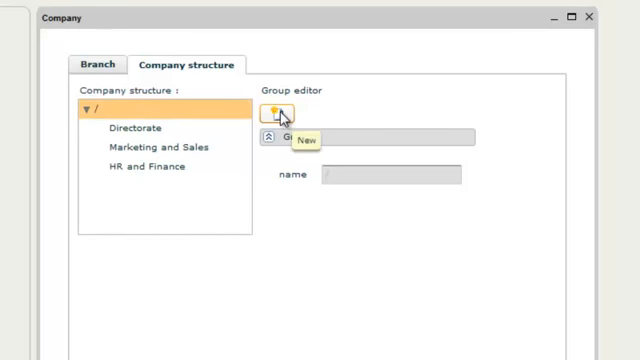
# Create and save the 'Translation and Language Services' group under the root
pyautogui.click(277, 108)
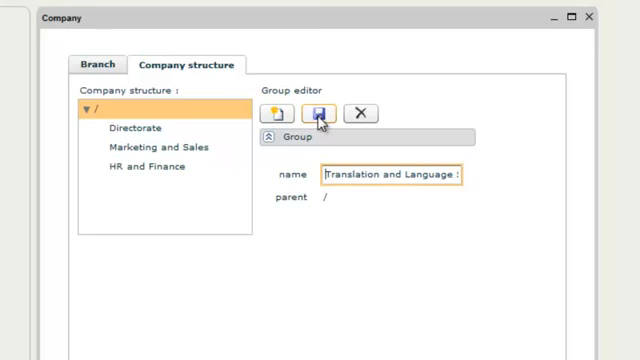
pyautogui.click(320, 113)
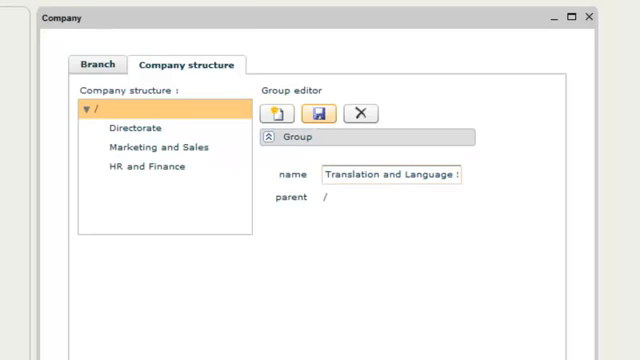
pyautogui.click(328, 110)
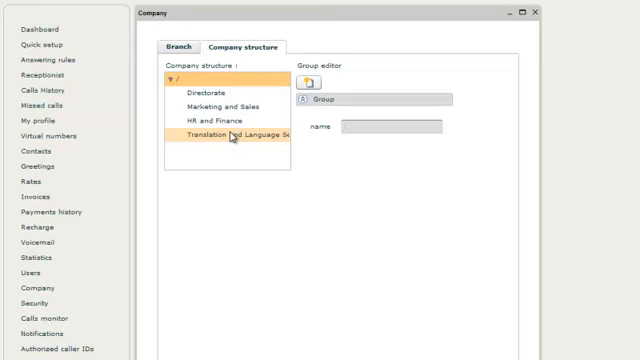
# Check the new Translation and Language Services group, then go to Users
pyautogui.click(225, 137)
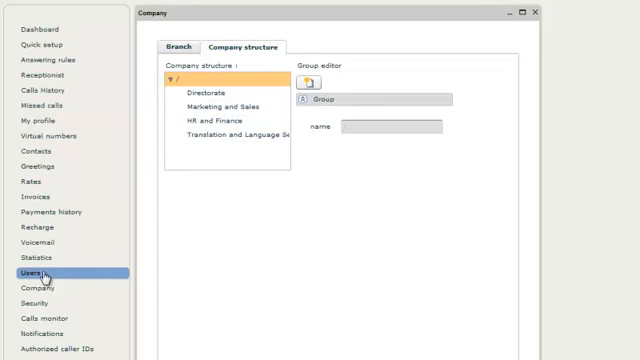
pyautogui.click(31, 270)
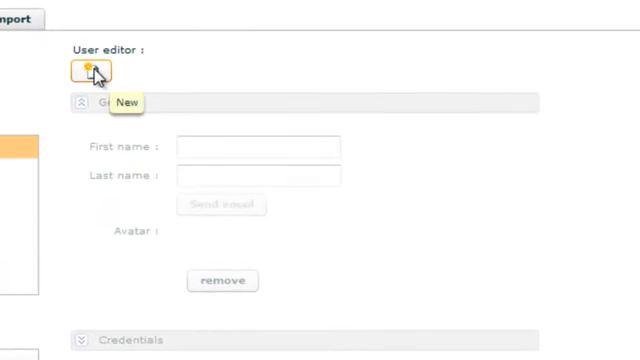
# Start a new user with only the General section left expanded
pyautogui.click(93, 70)
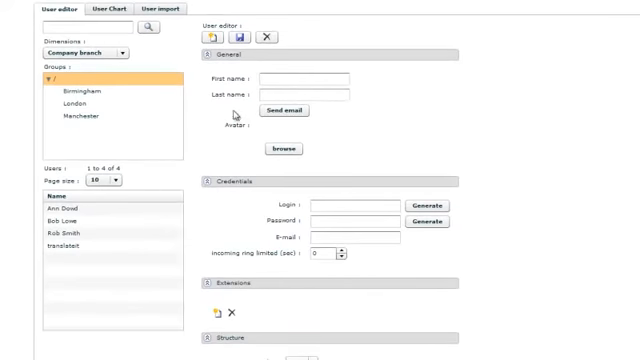
pyautogui.moveTo(205, 54)
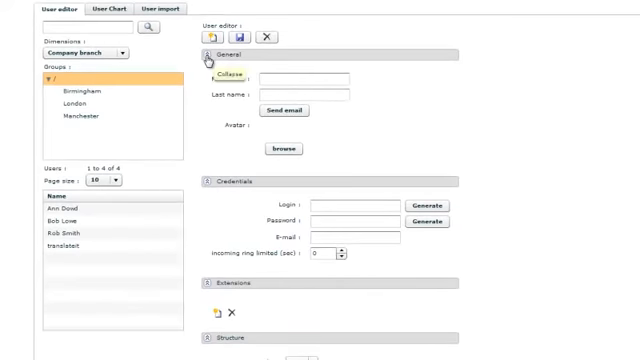
pyautogui.click(209, 50)
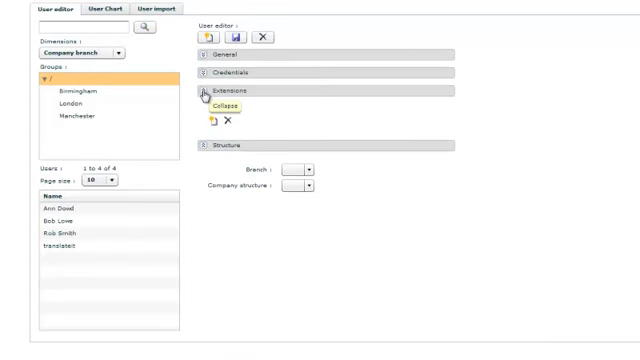
pyautogui.click(207, 88)
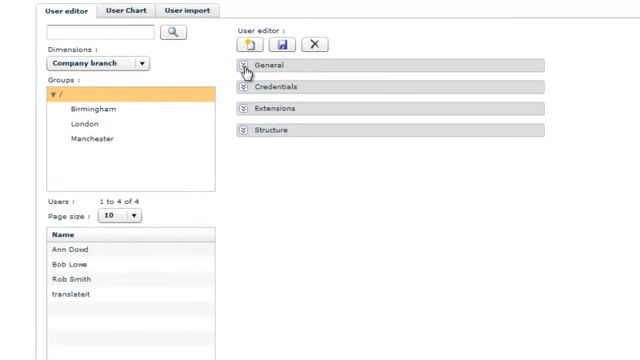
pyautogui.click(245, 64)
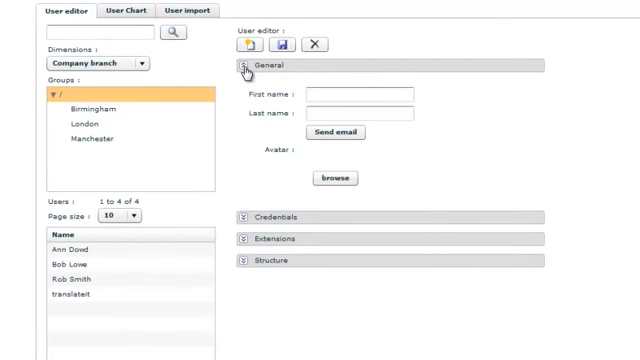
pyautogui.click(355, 96)
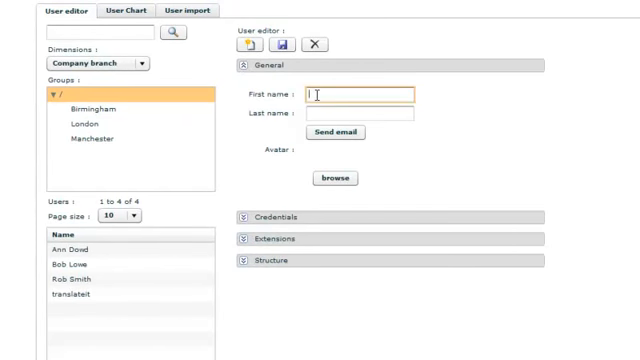
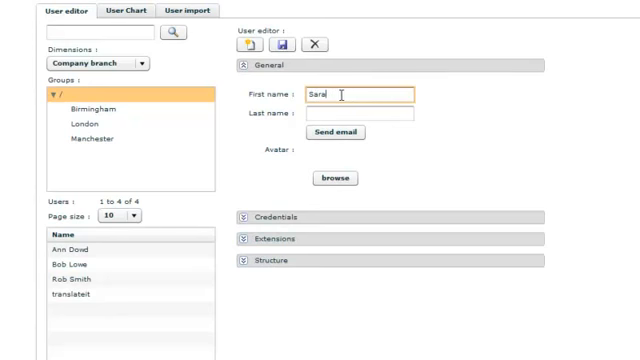
pyautogui.click(365, 113)
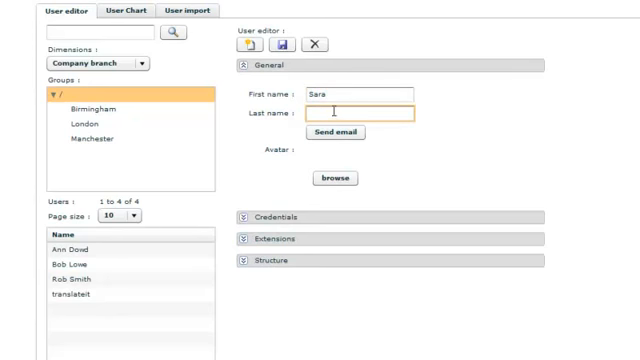
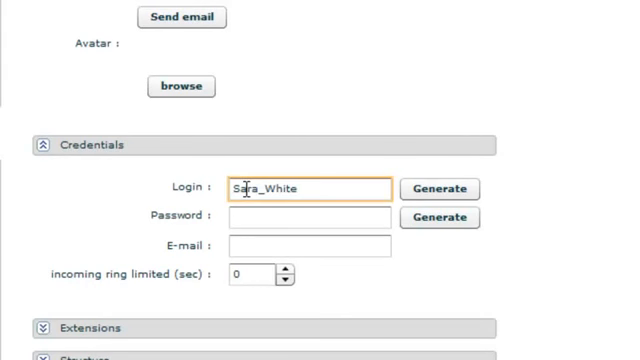
pyautogui.click(310, 218)
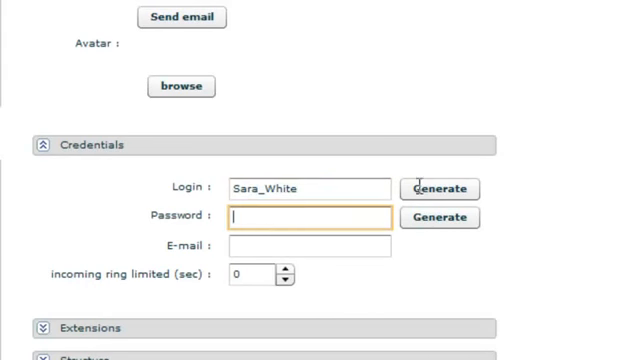
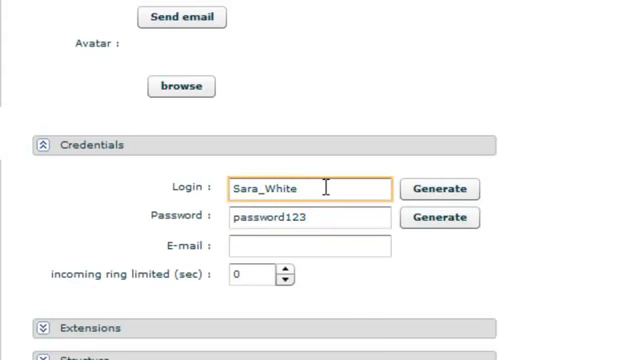
pyautogui.click(310, 247)
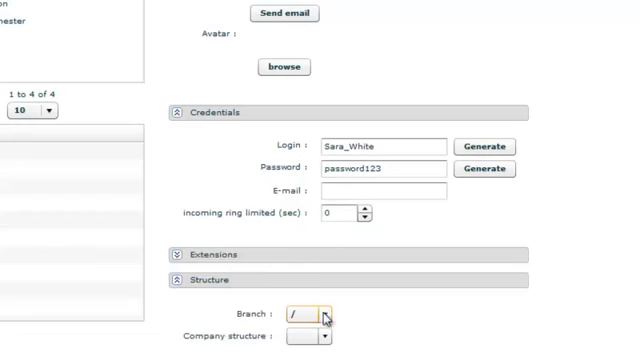
pyautogui.click(323, 318)
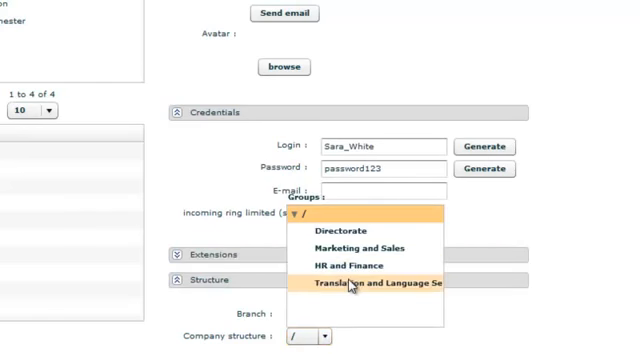
pyautogui.scroll(3)
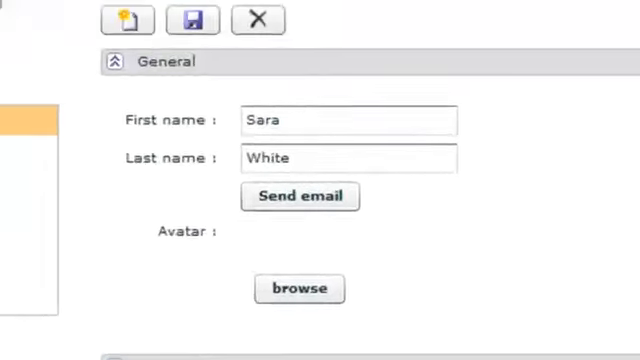